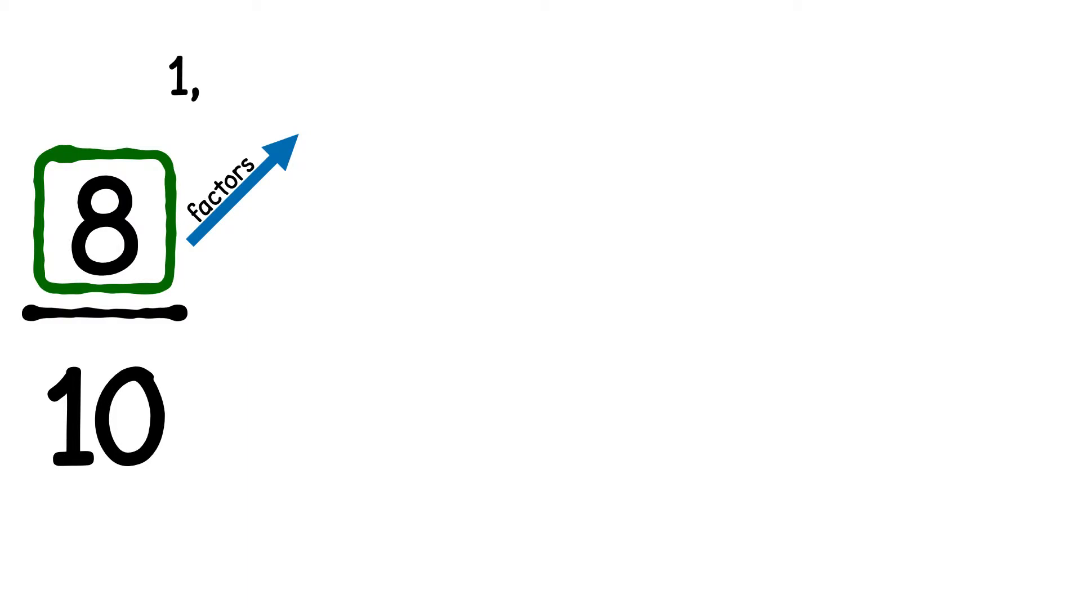
text(2,)
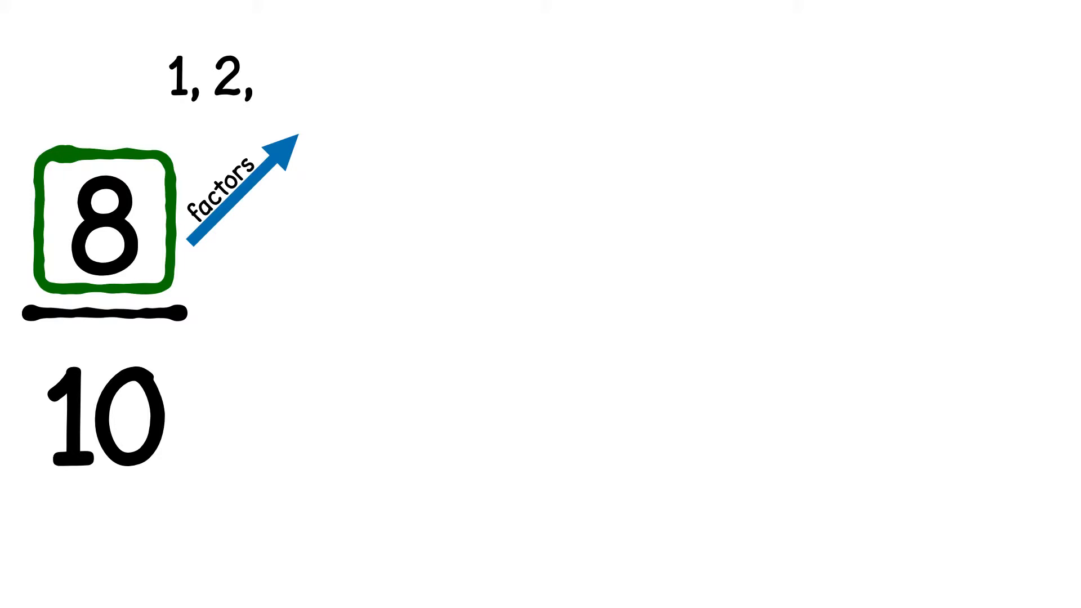
text(4, 8)
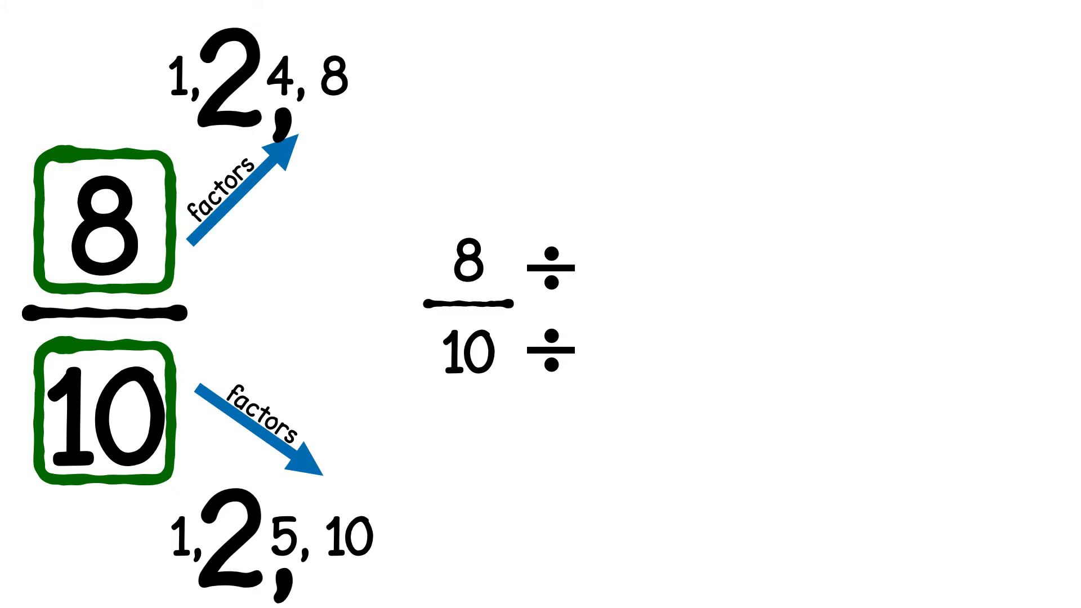
text(2)
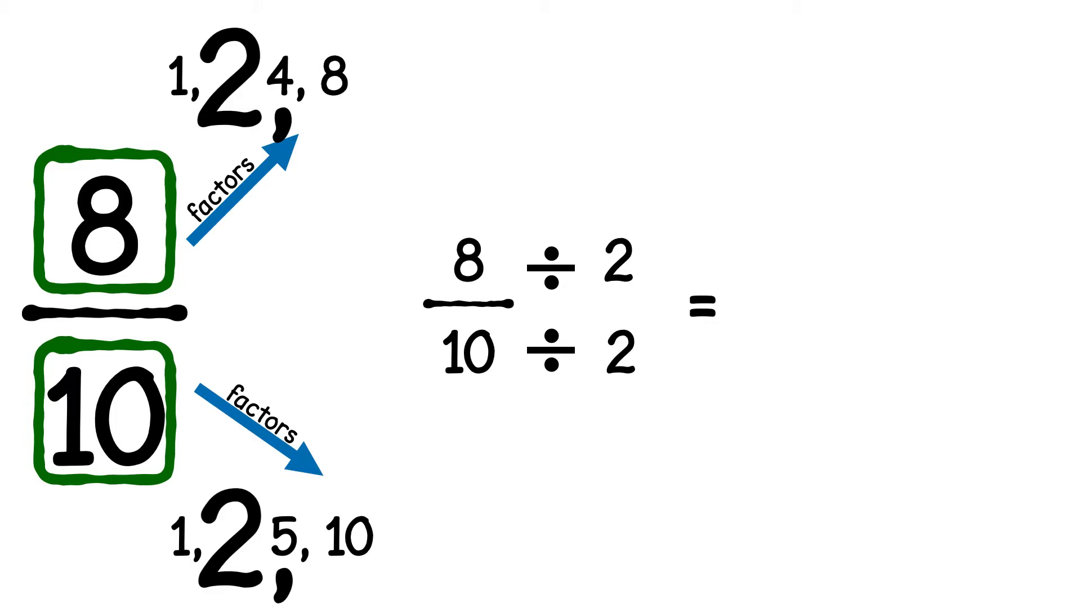
text(4)
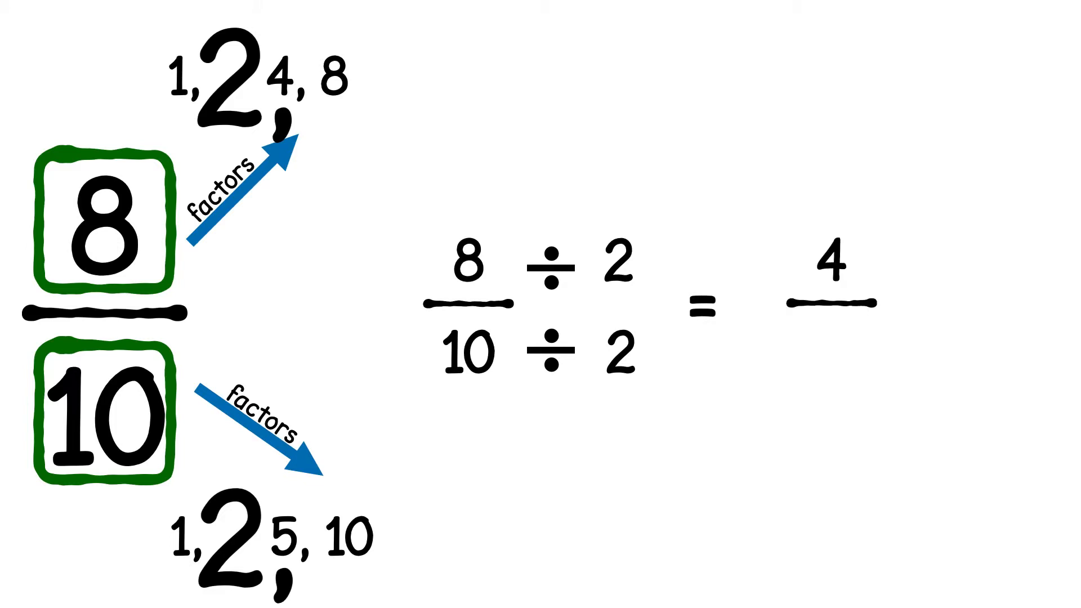
text(5)
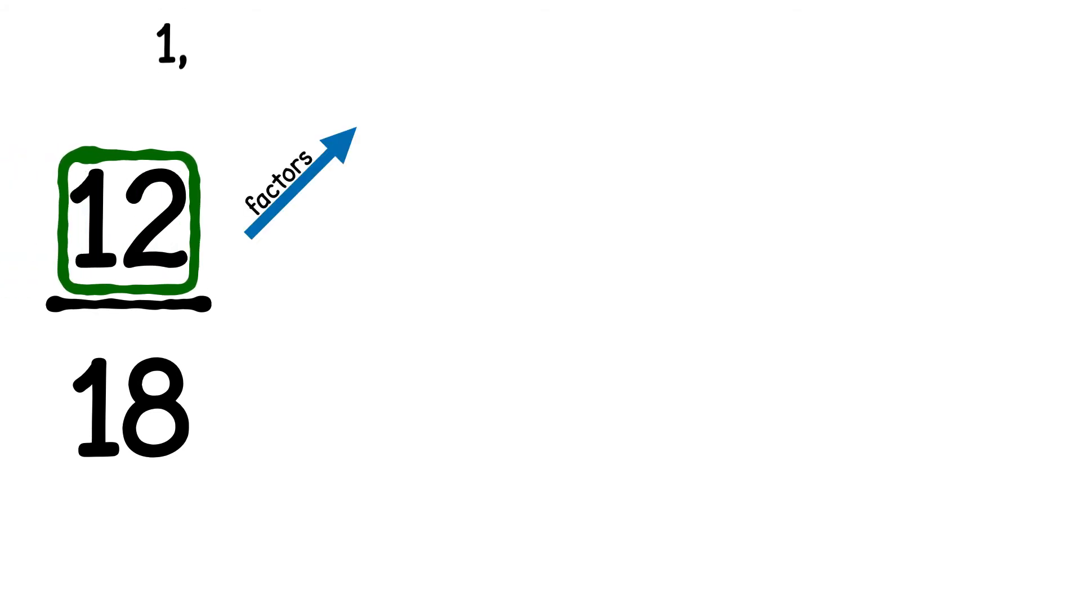
text(2,)
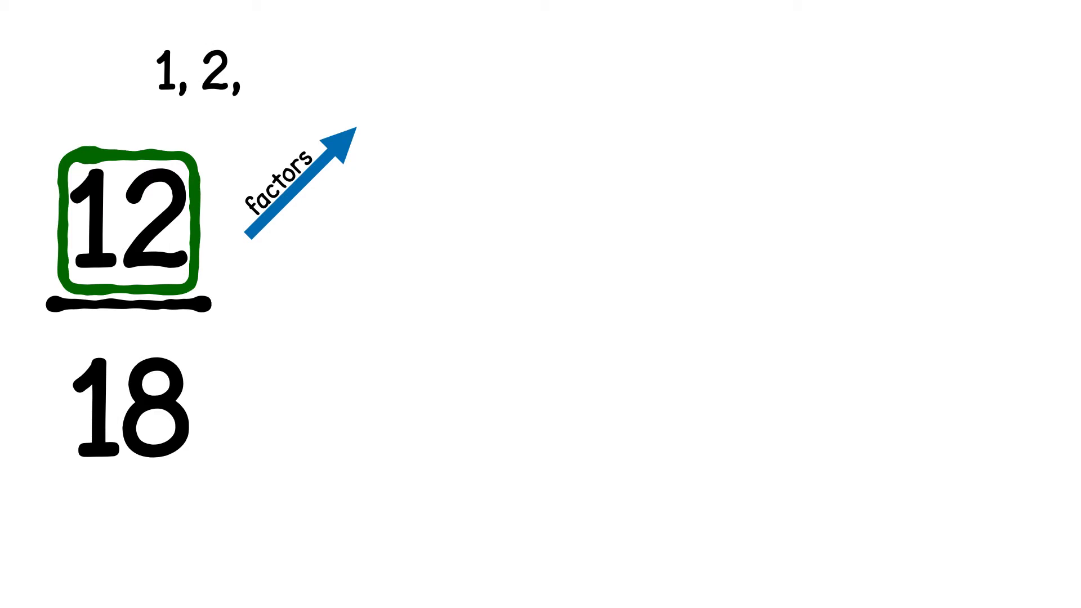
text(3,)
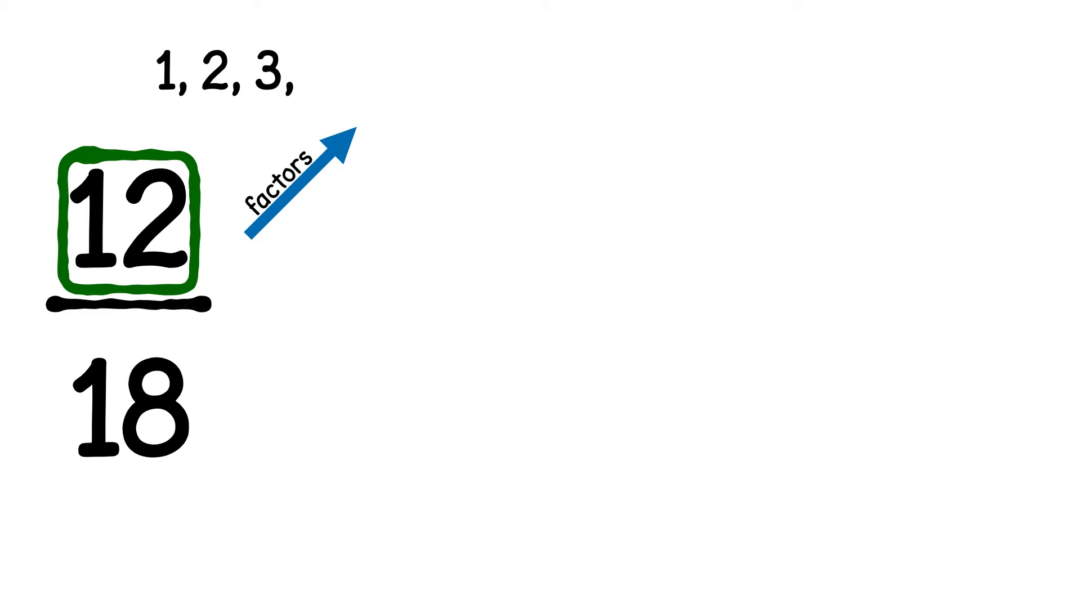
text(4,)
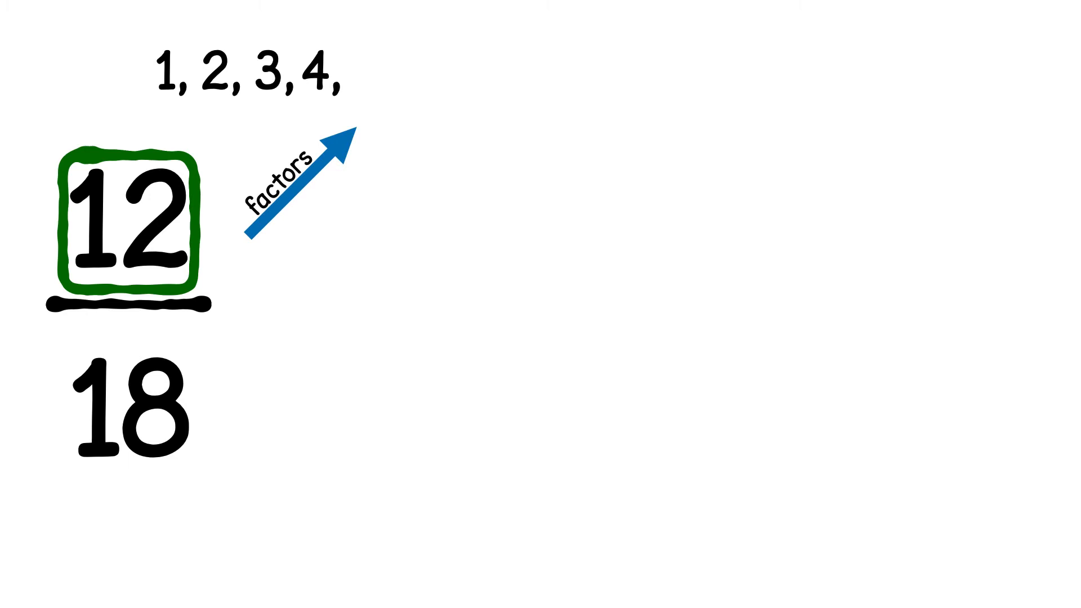
text(6,)
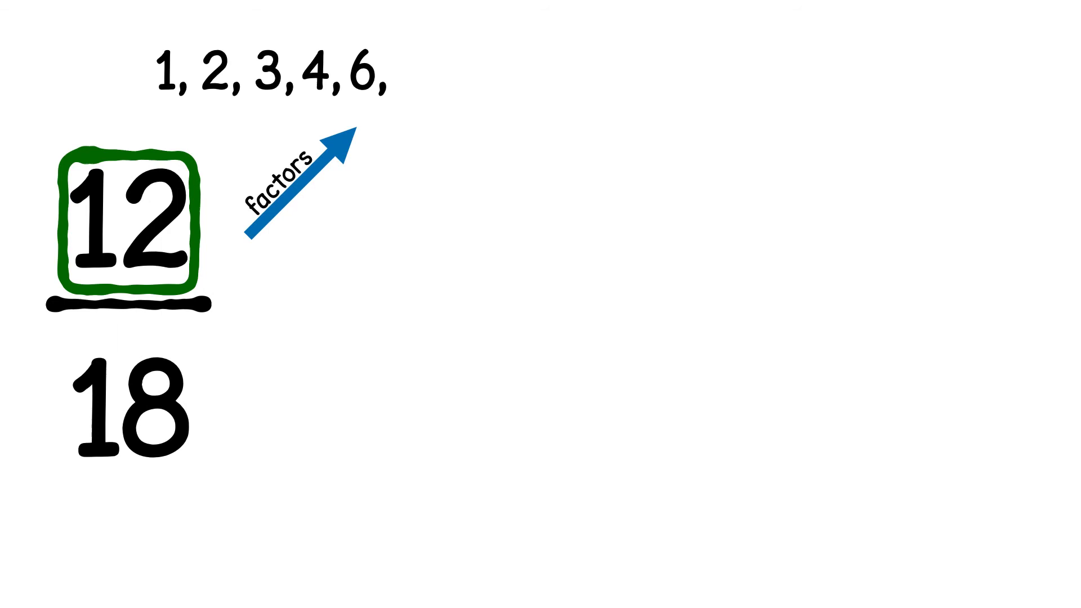
text(12)
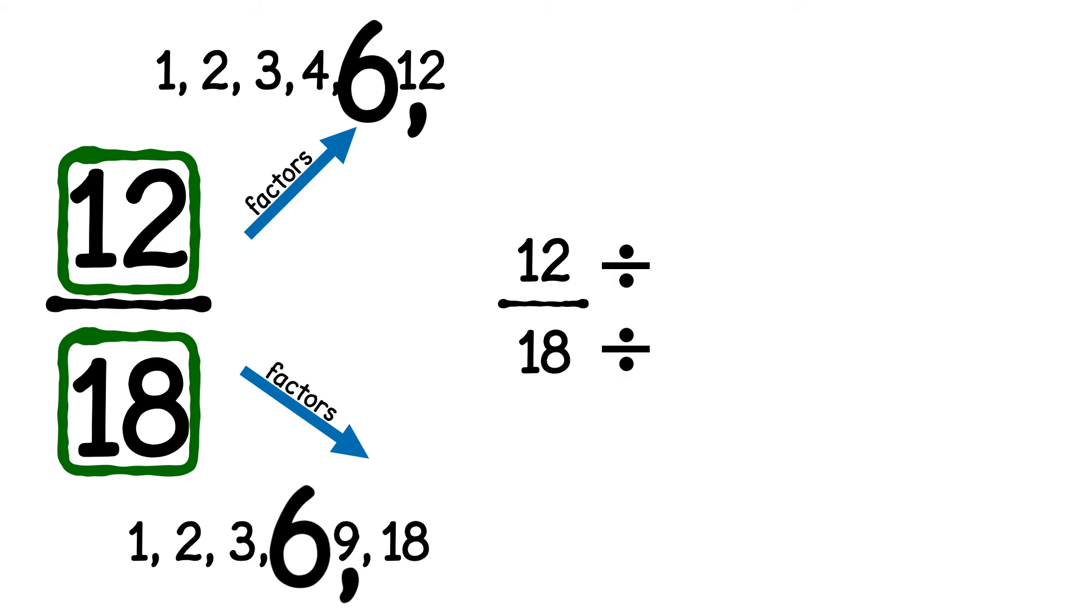
text(6)
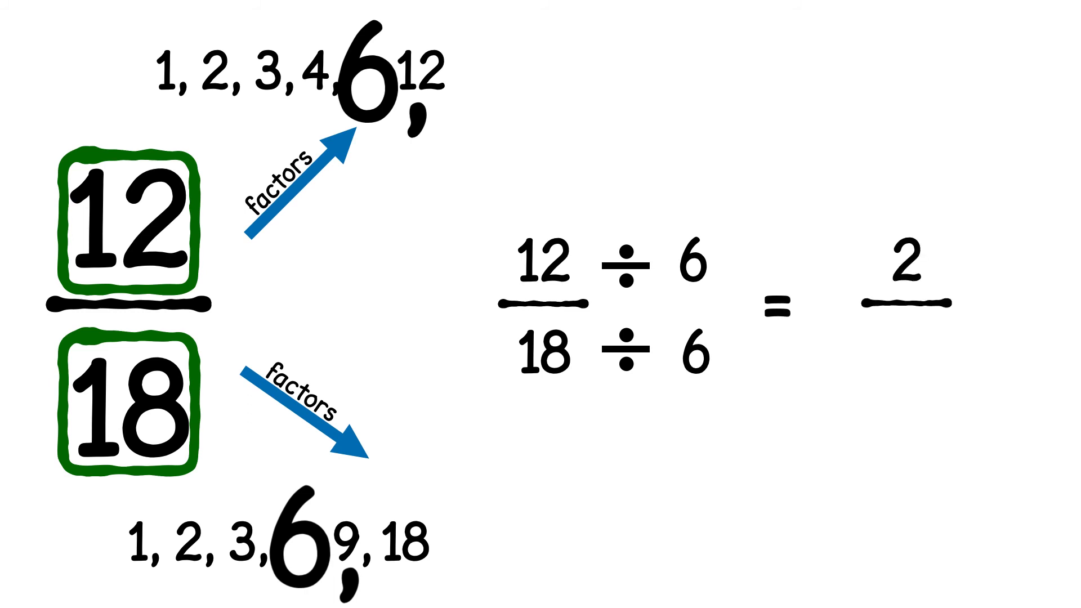
text(3)
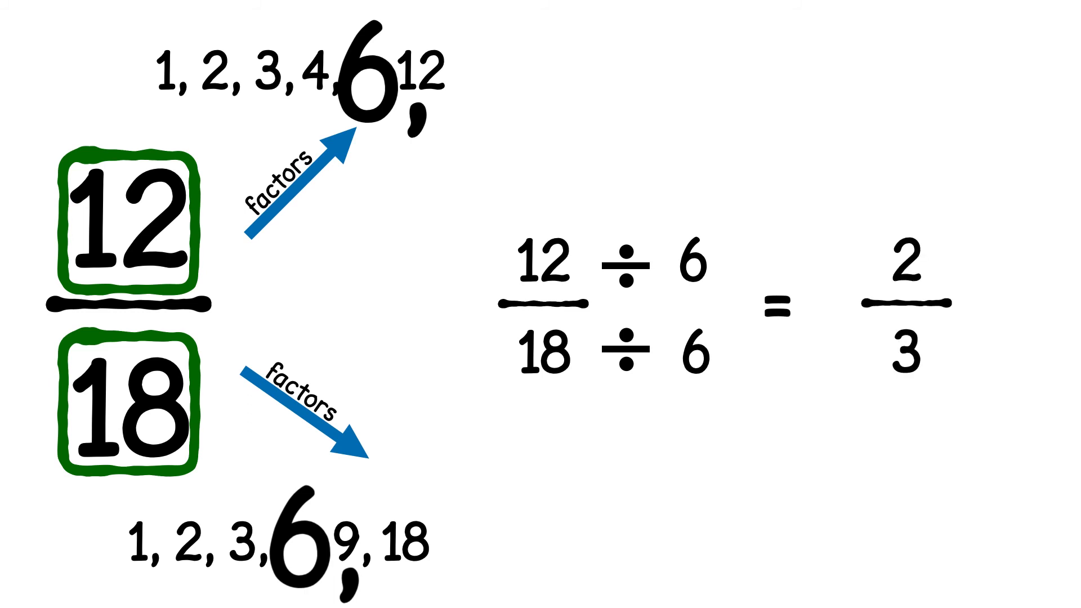